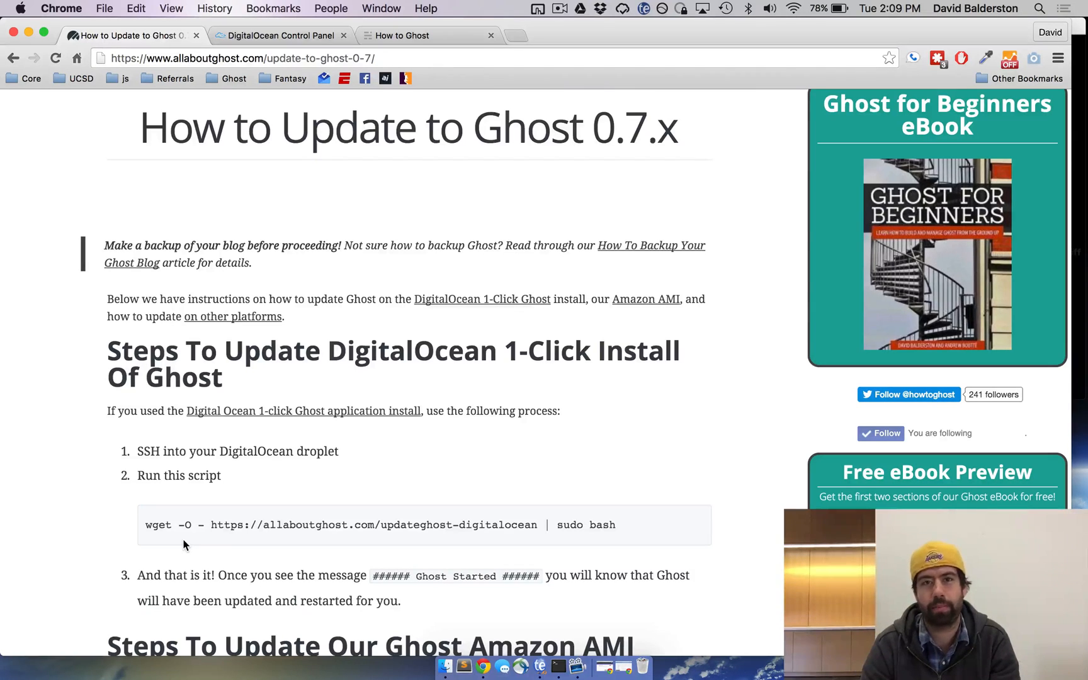
mouse_move(542, 635)
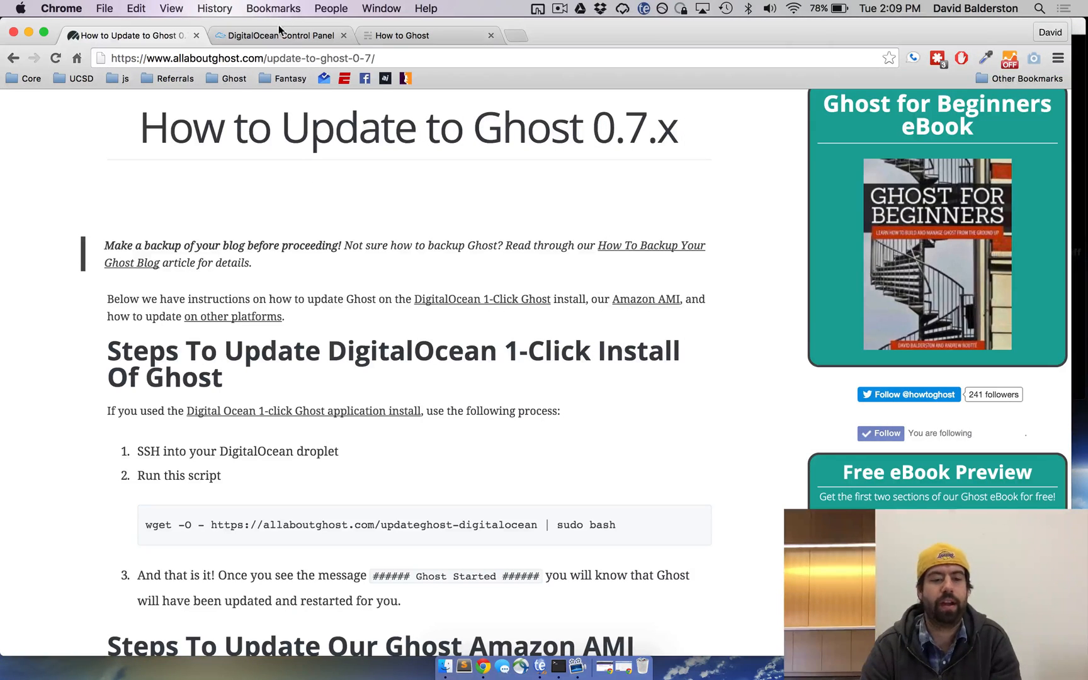
Switch to the DigitalOcean Control Panel tab listing the droplets and their IPs
left_click(277, 35)
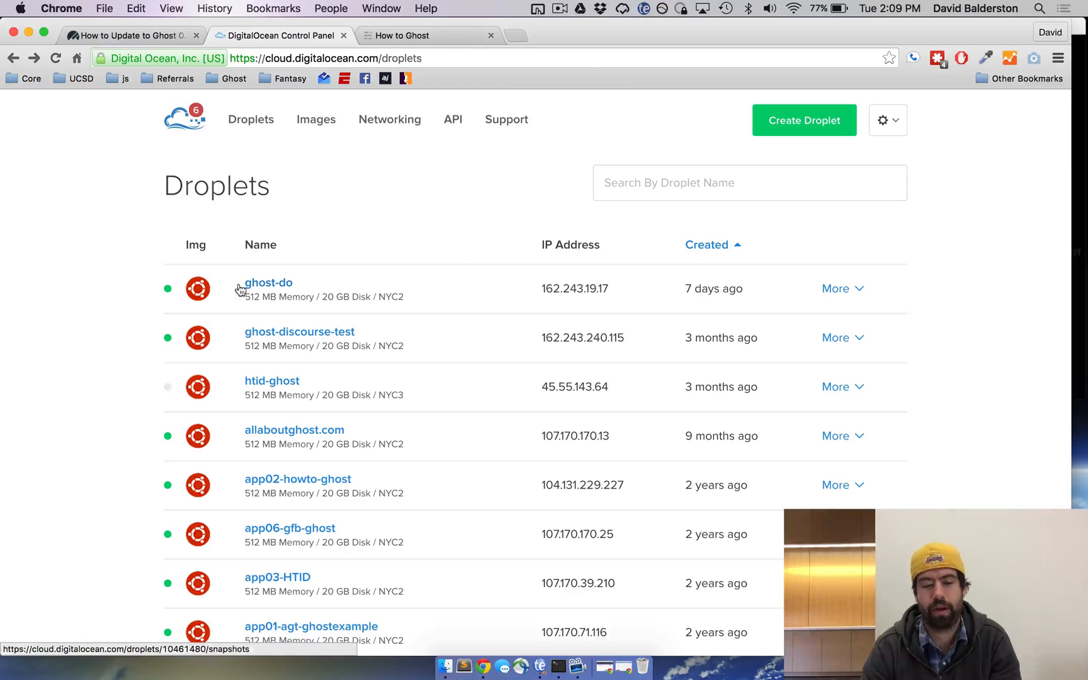
mouse_move(622, 288)
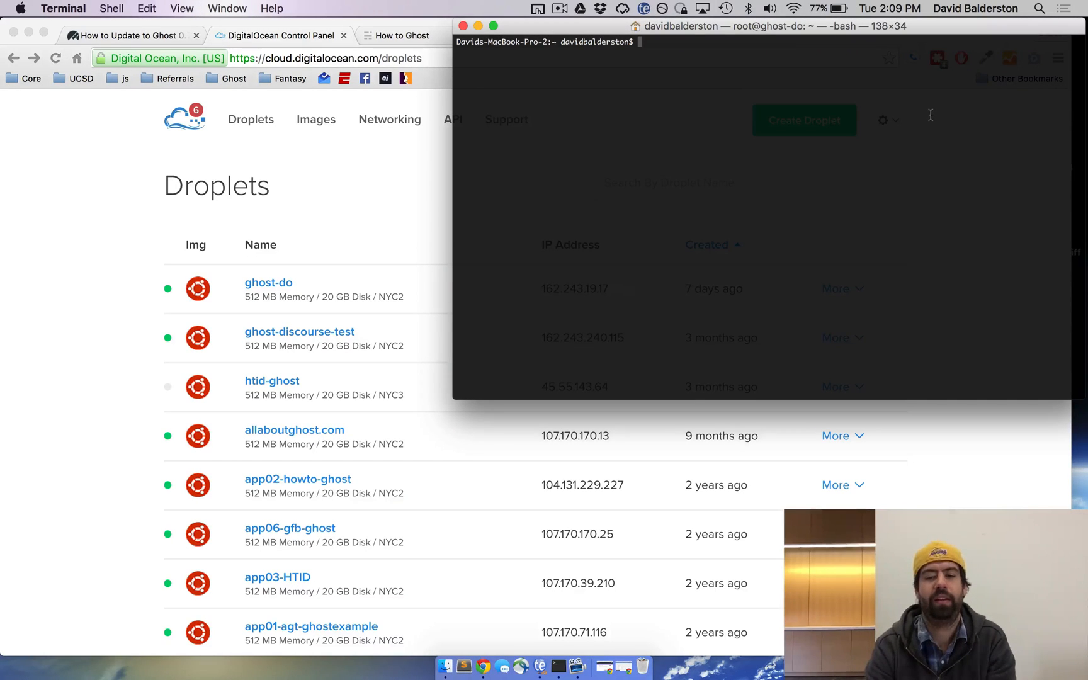
Start an SSH login as root to the droplet at 162.243.19.17
type("ssh root")
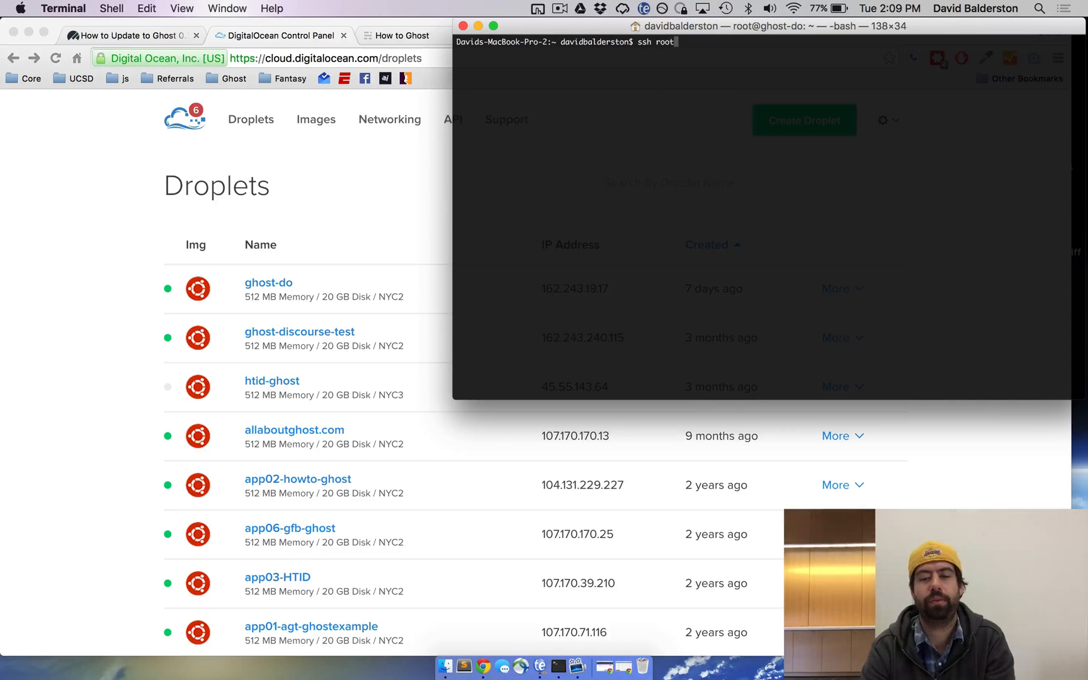
type("@")
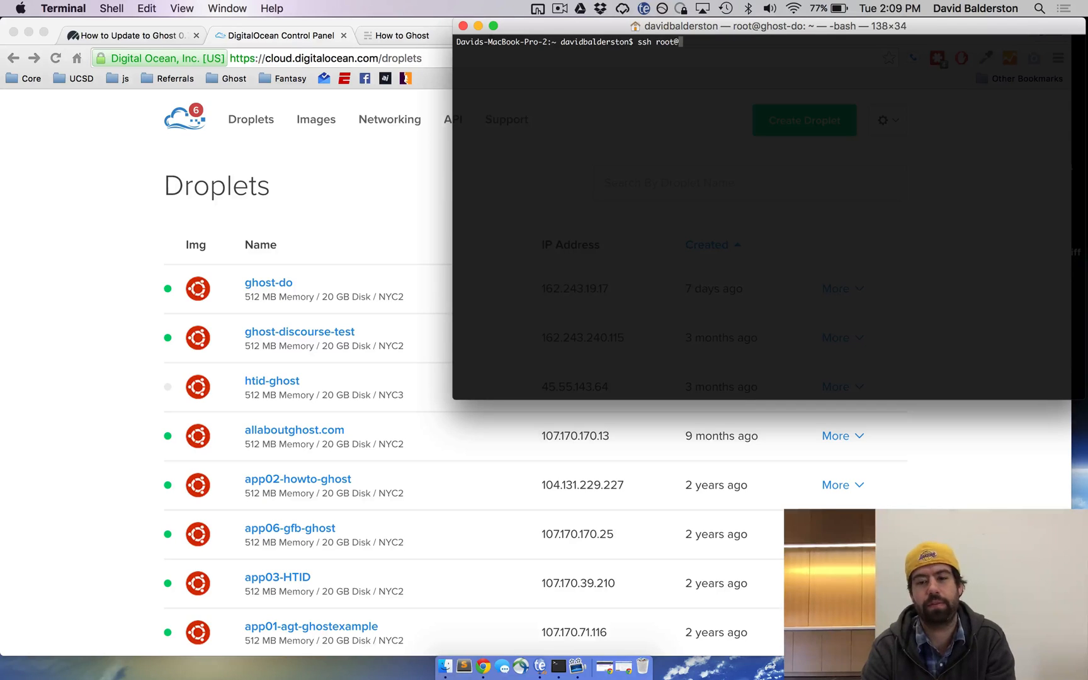
type("162.243.19.17")
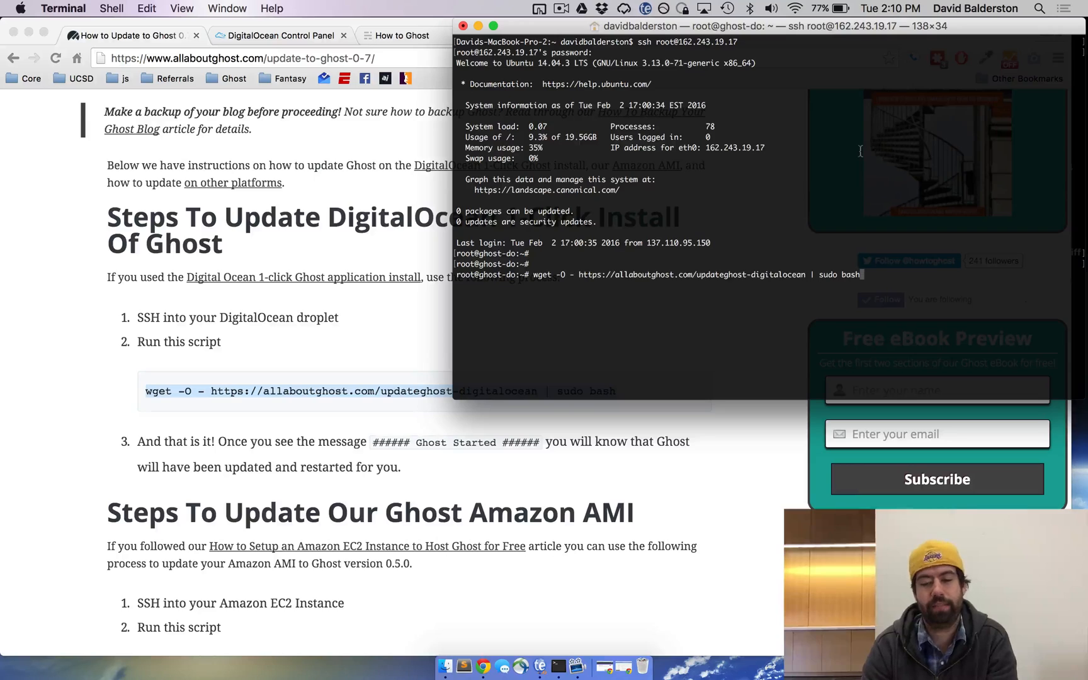
Run the wget update script so Ghost updates and restarts
key("Return")
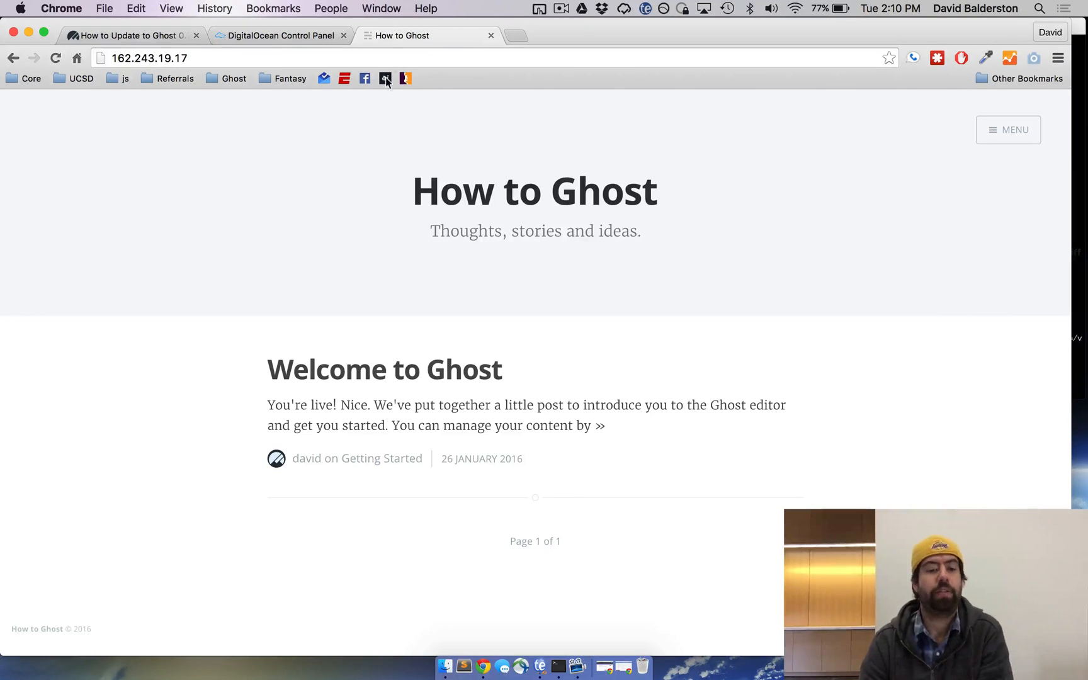
Return to the update guide and scroll to the Manual Command Update steps
left_click(128, 35)
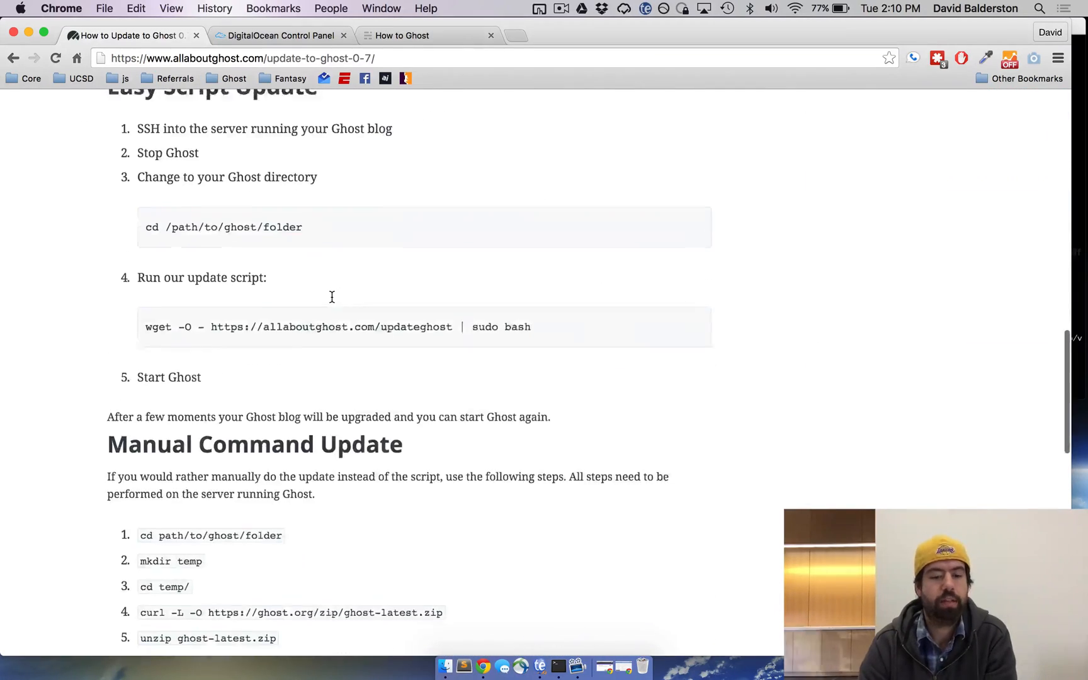
scroll("down", 3)
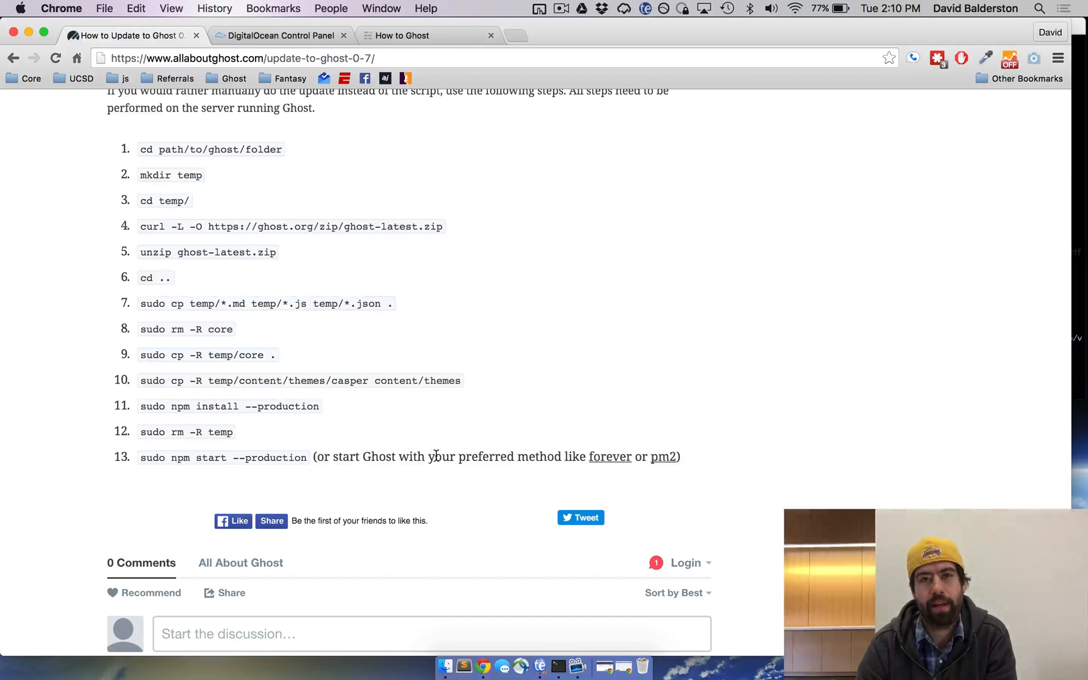
mouse_move(560, 667)
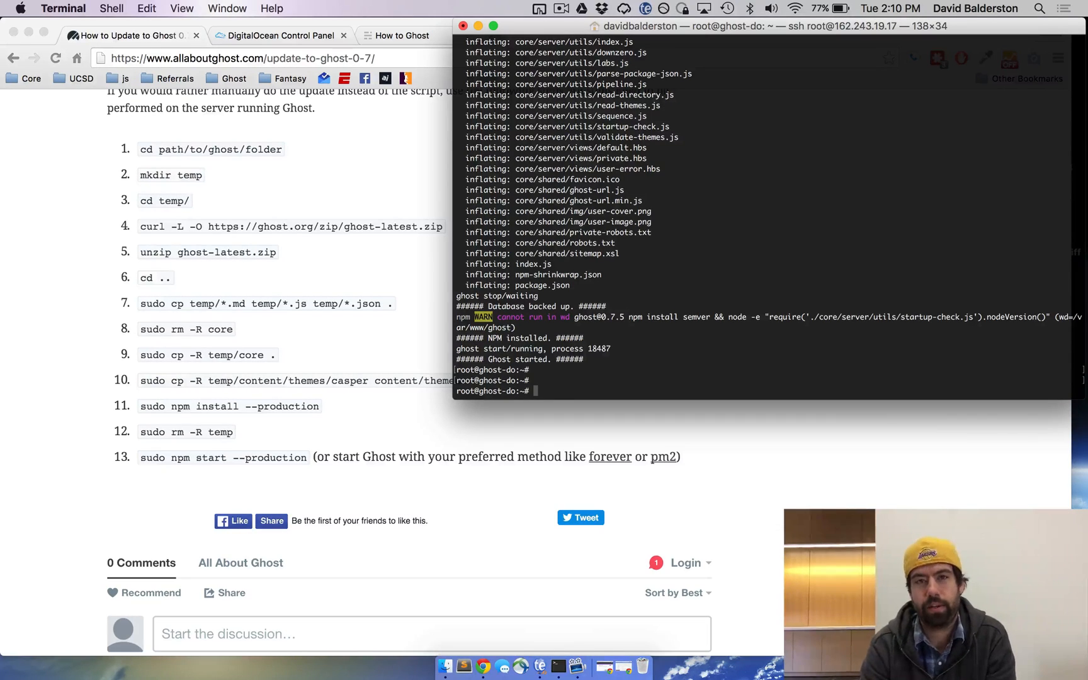
Move into /var/www/ghost, create a temp folder and enter it
type("c")
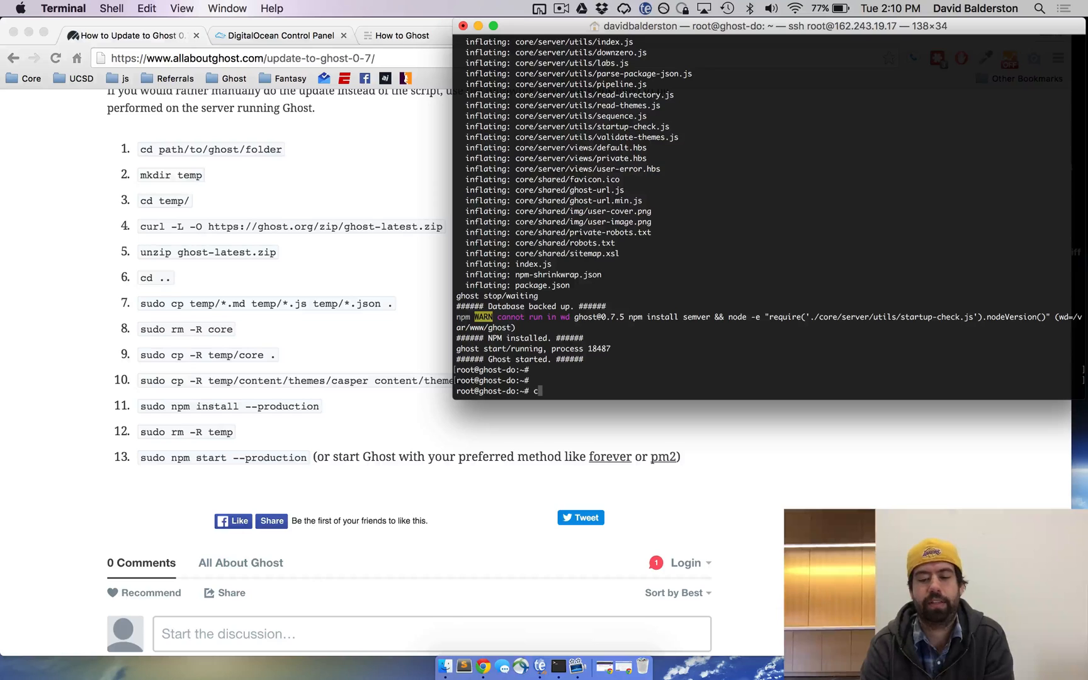
type("cd /var/www/w")
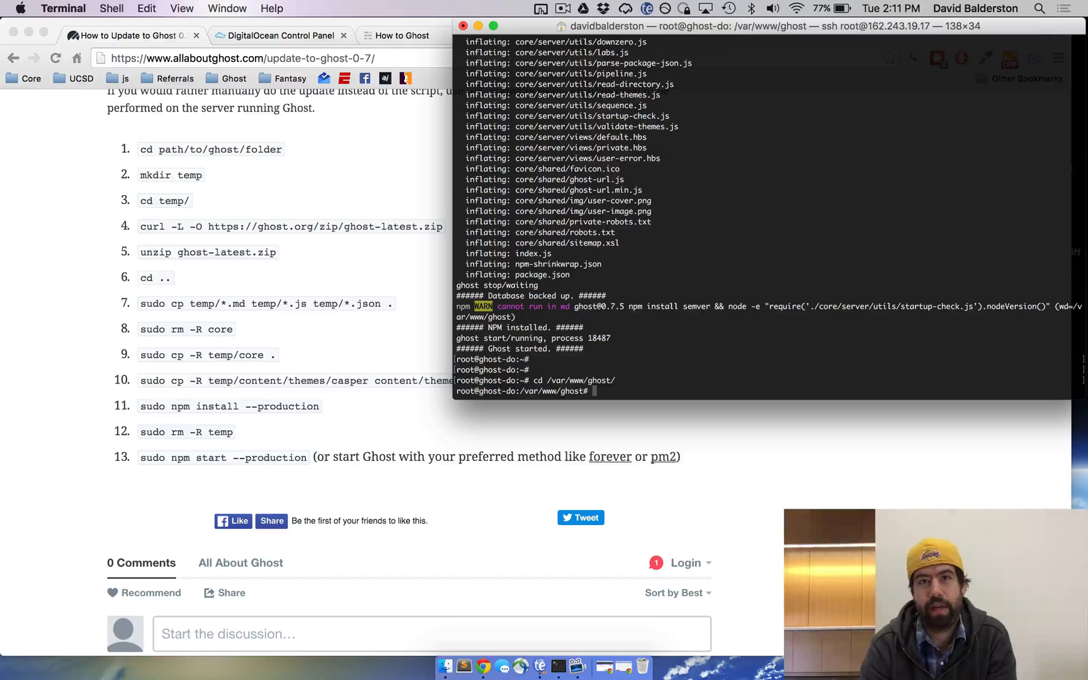
type("mkdir")
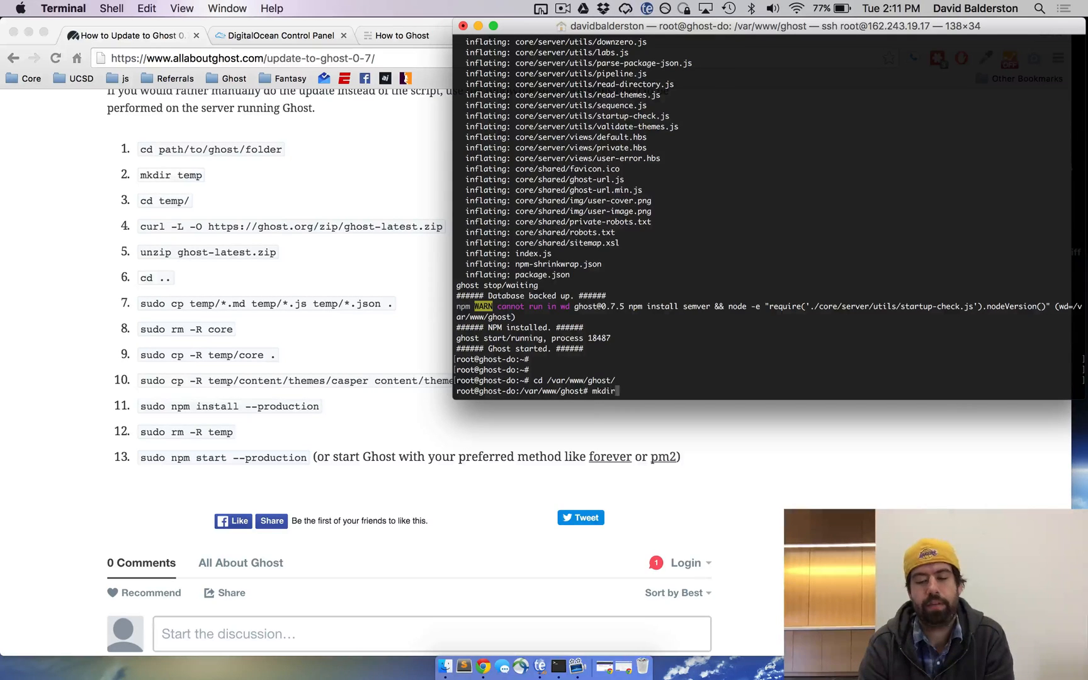
type("temp")
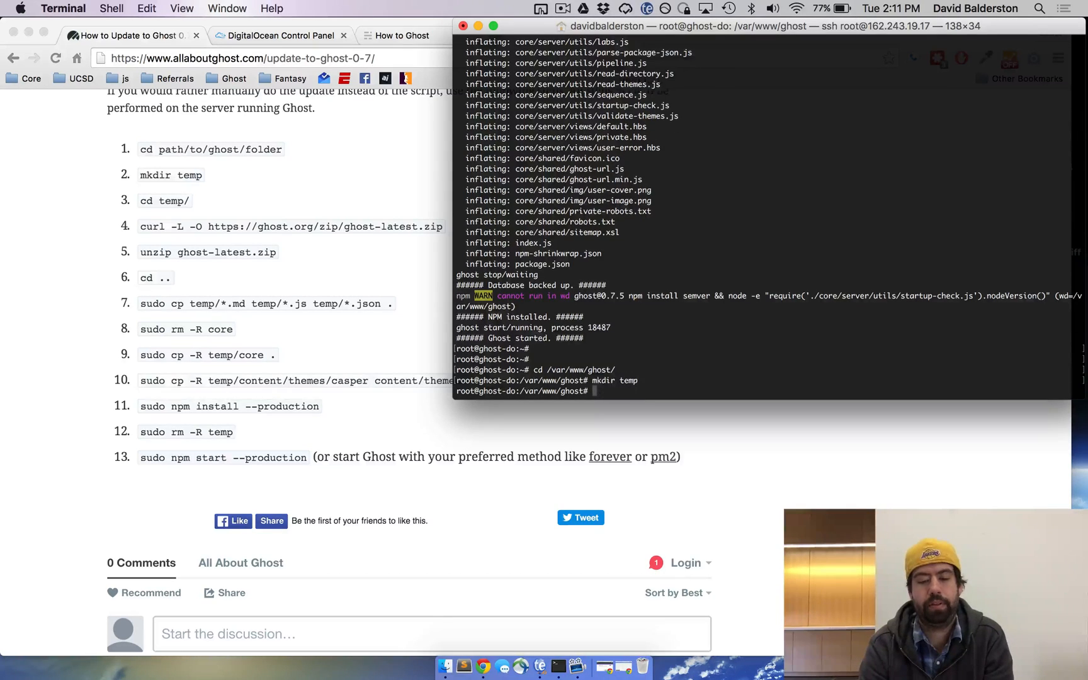
type("cd temp")
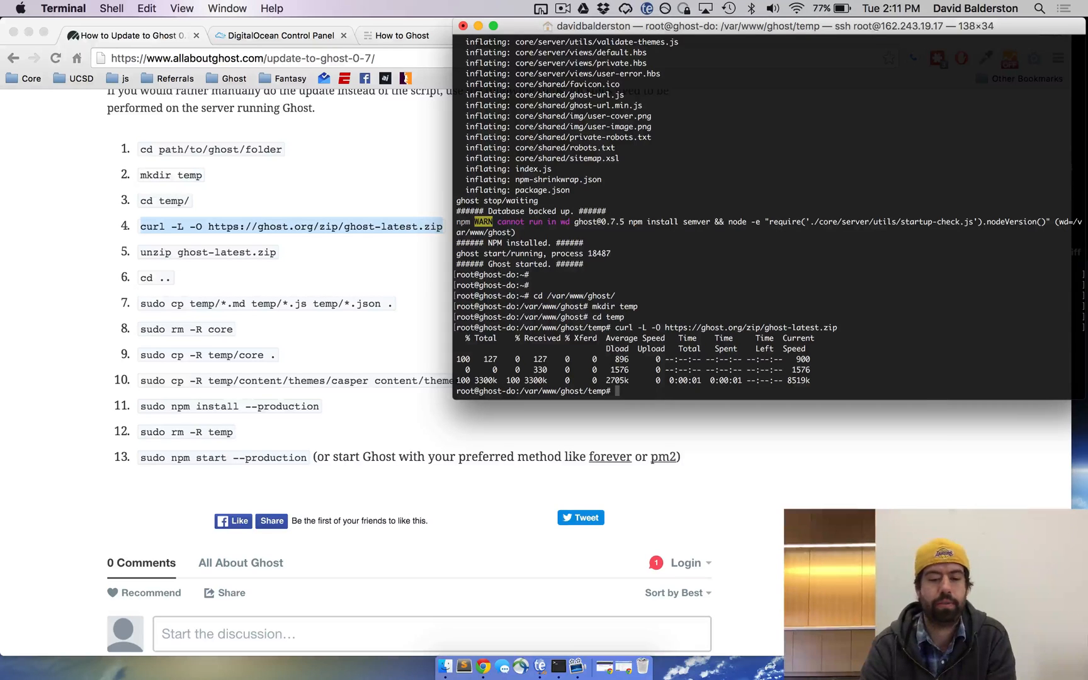
Unzip ghost-latest.zip in temp and list the extracted files with ls -al
type("unzip ghost-latest.zip")
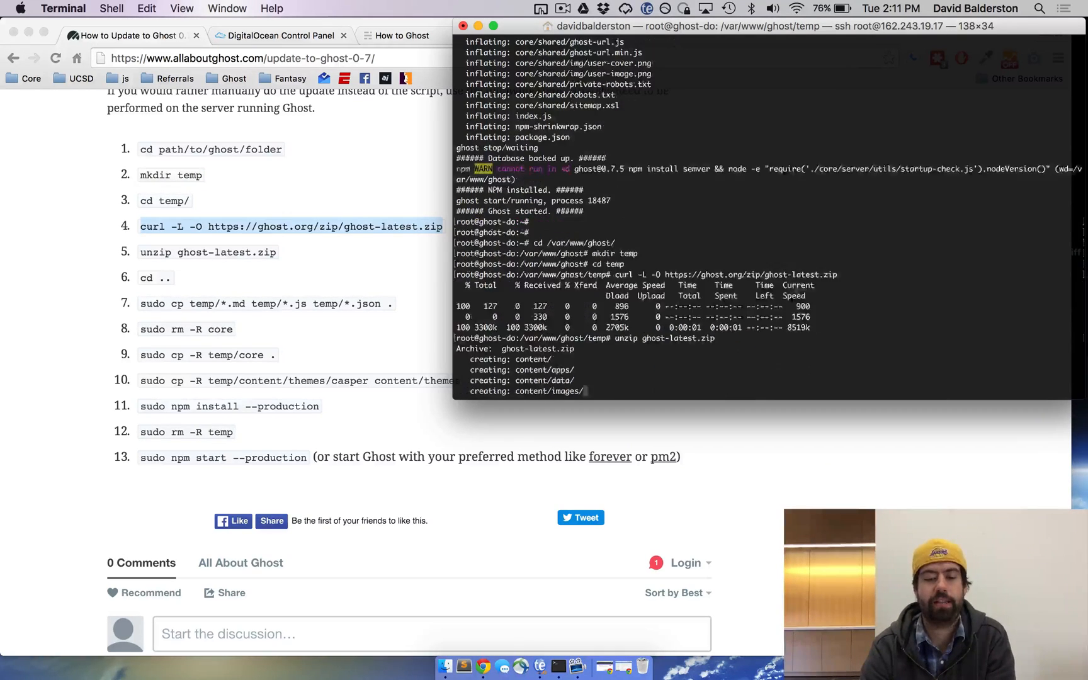
type("ls -al")
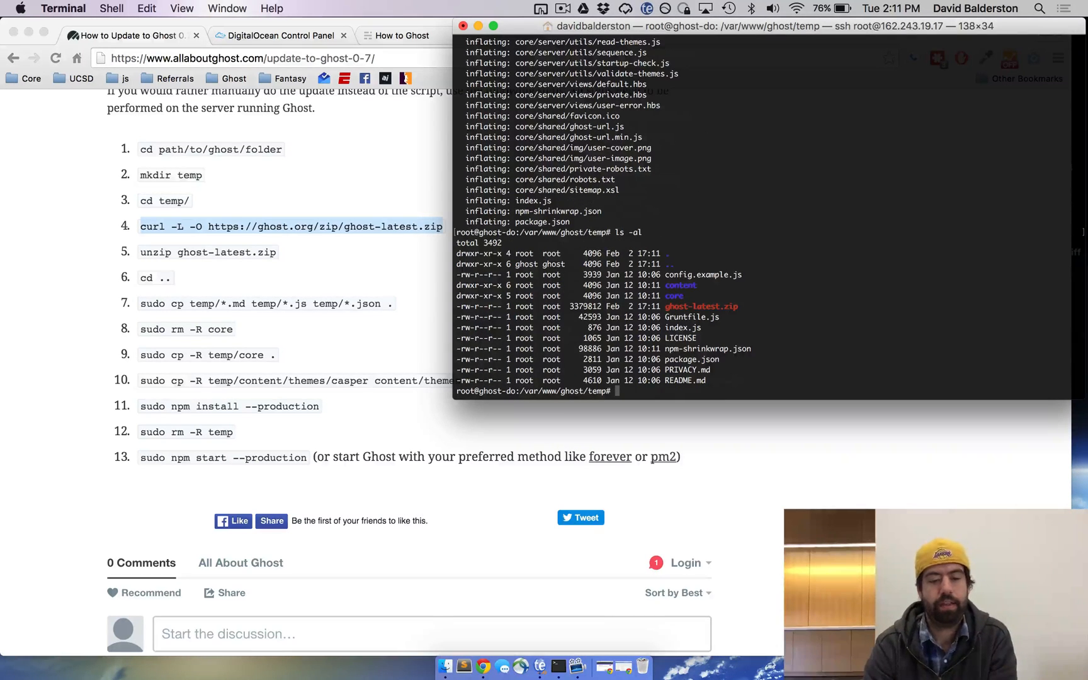
Return to /var/www/ghost and remove the old core with sudo rm -R core
type("cd ..")
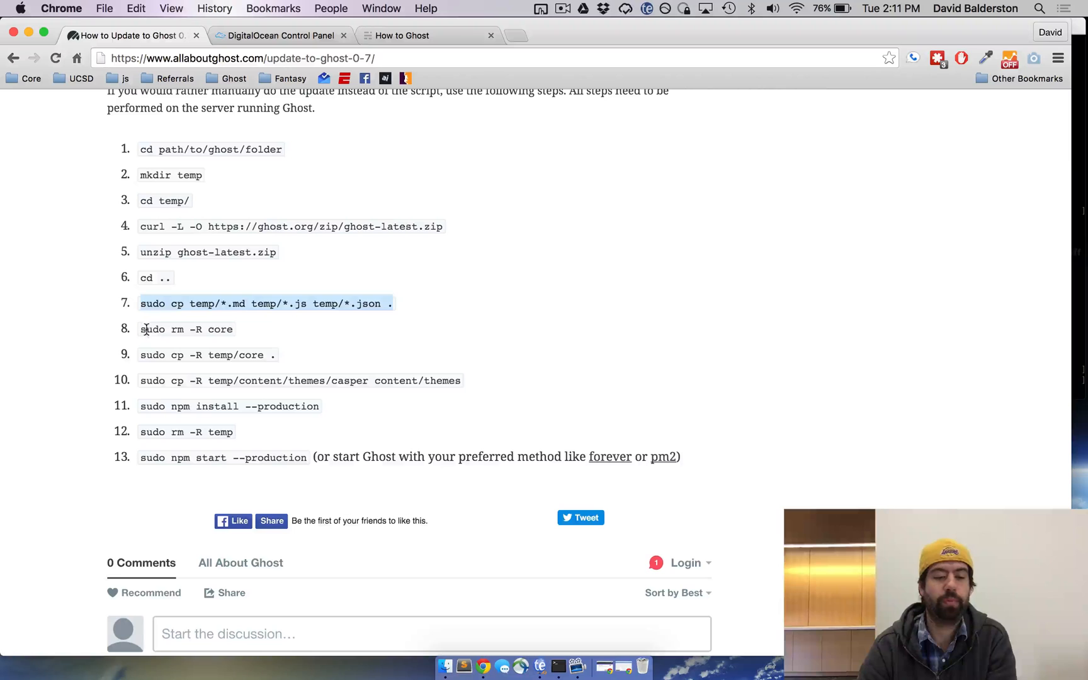
left_click(560, 669)
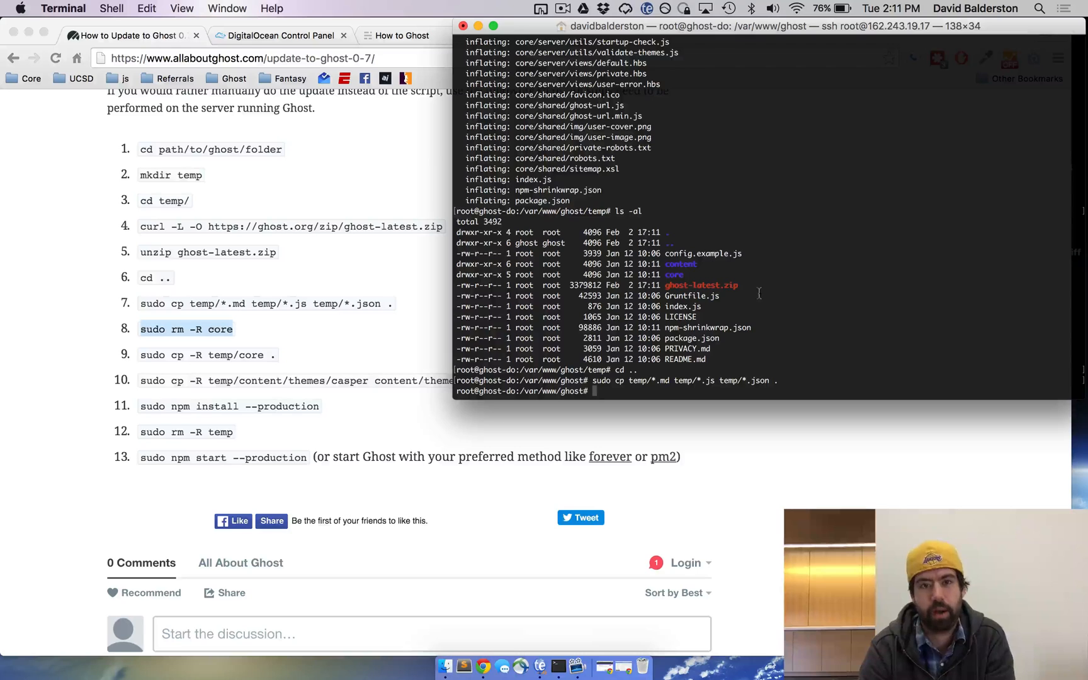
type("sudo rm -R core")
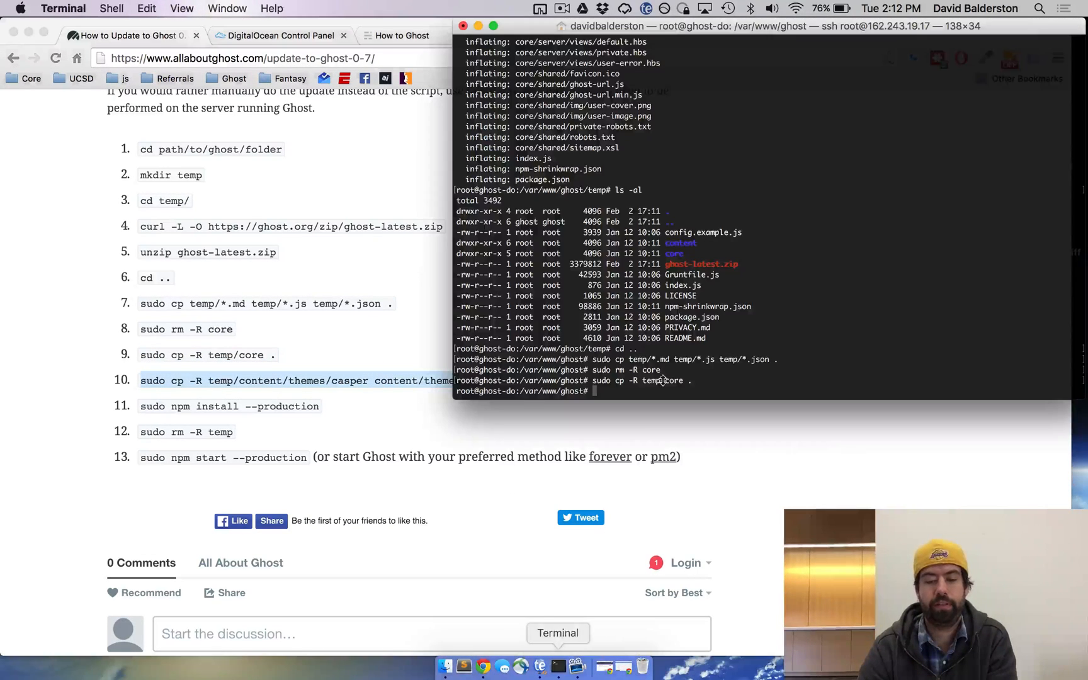
Copy the casper theme from temp into content/themes and run sudo npm install for production
type("sudo cp -R temp/content/themes/casper content/themes")
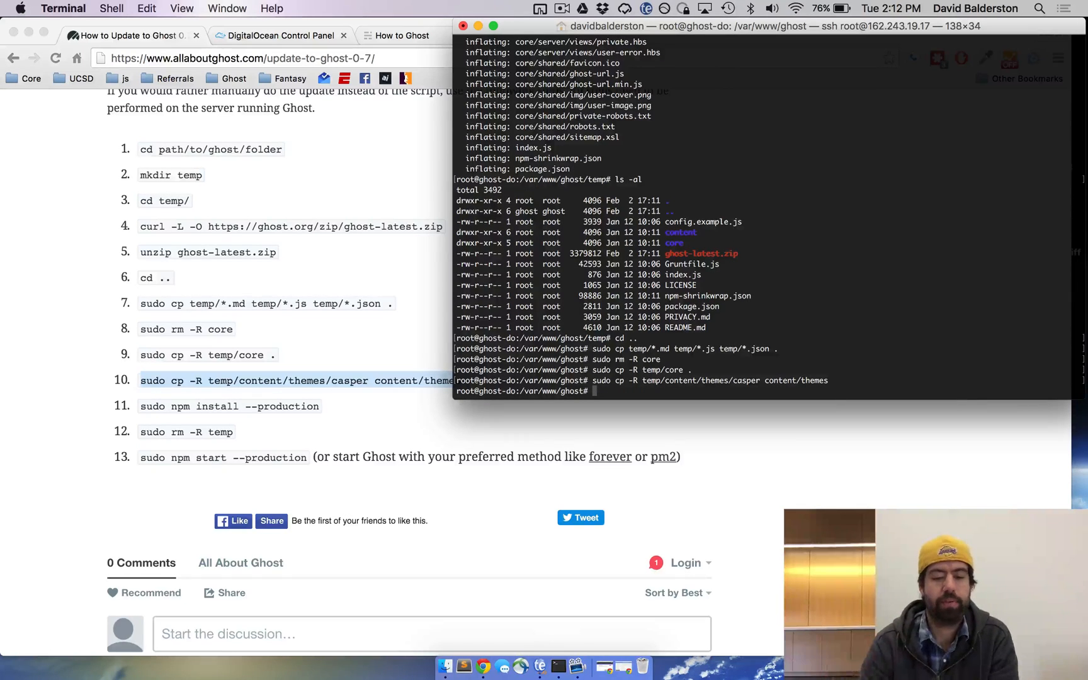
mouse_move(392, 367)
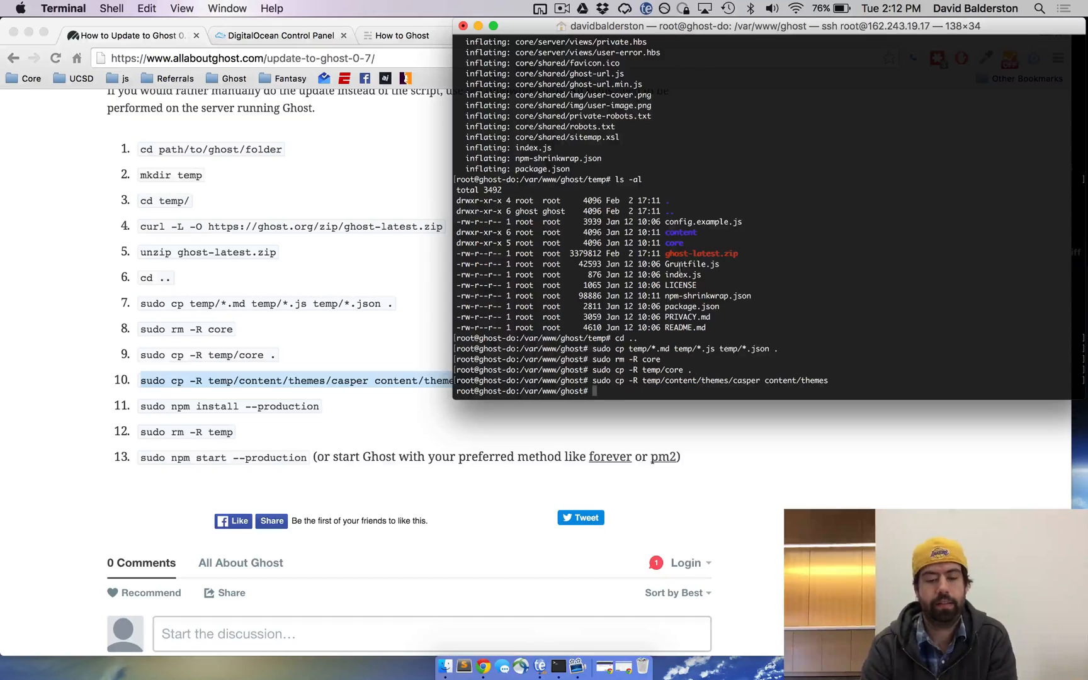
type("sudo npm install --production")
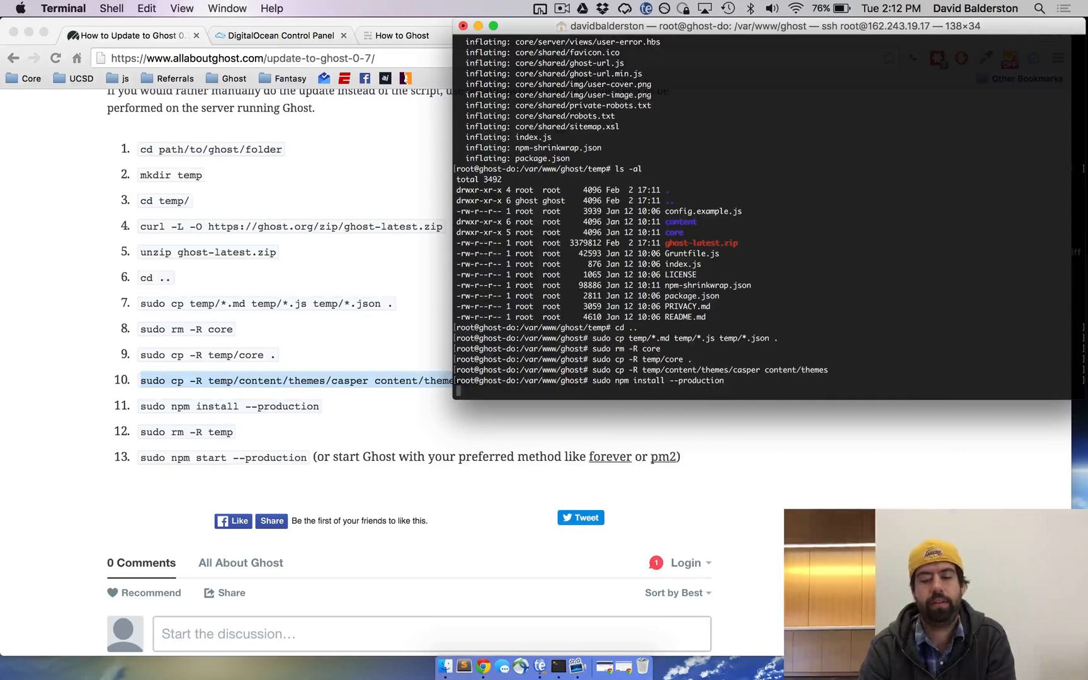
key("Return")
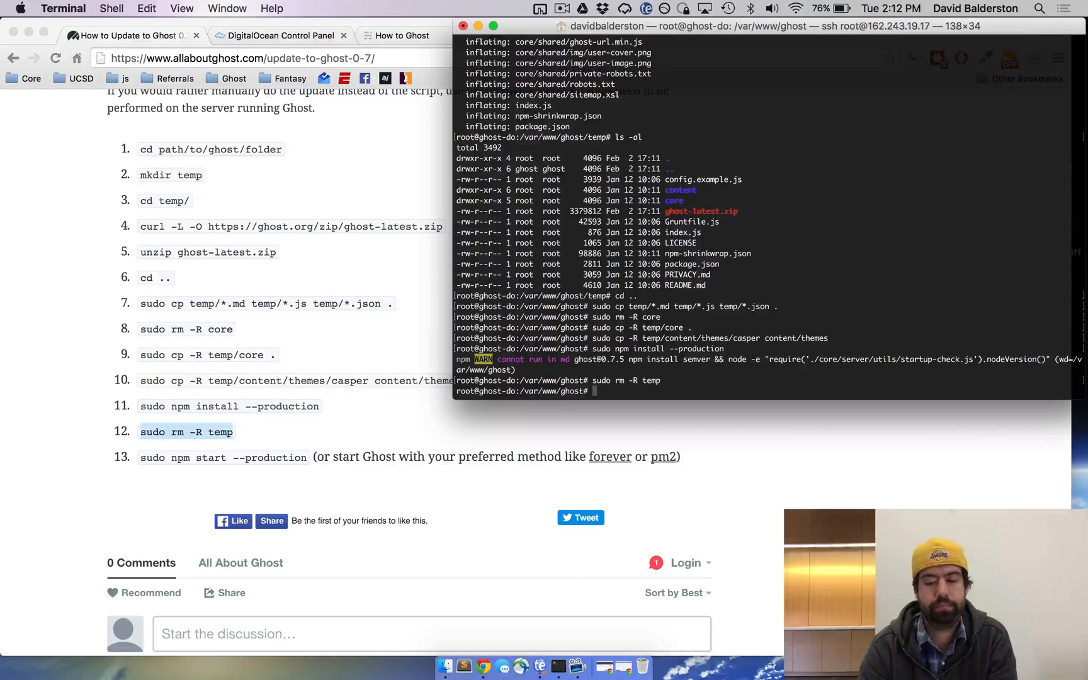
List the blog files and chown them recursively to ghost:ghost
type("ls -al")
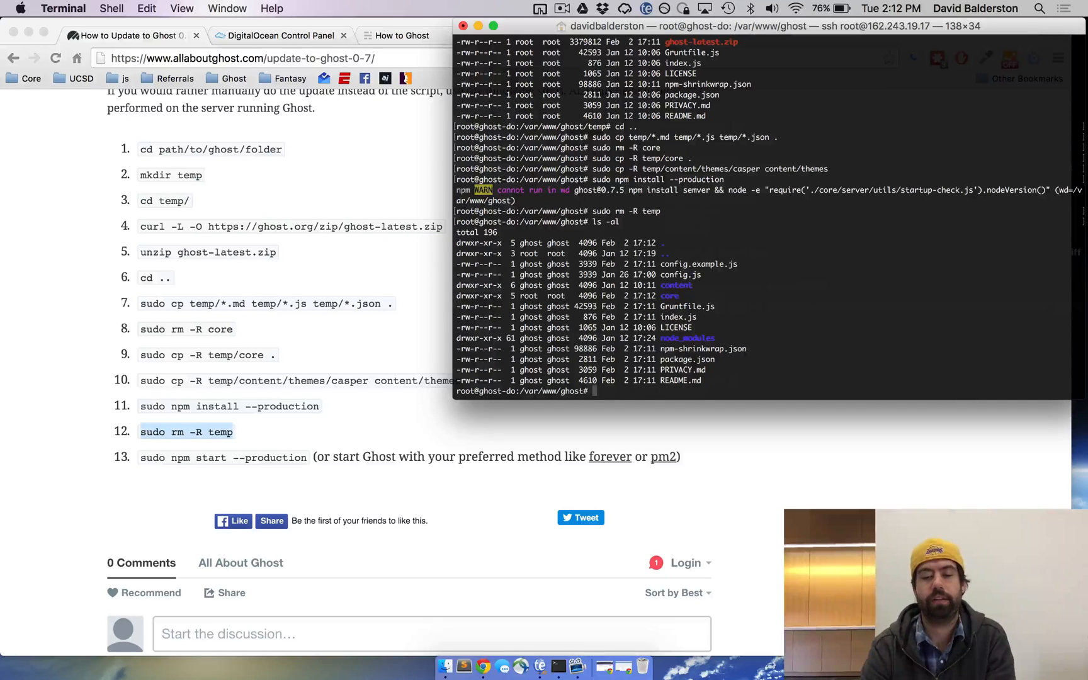
type("sudo chown")
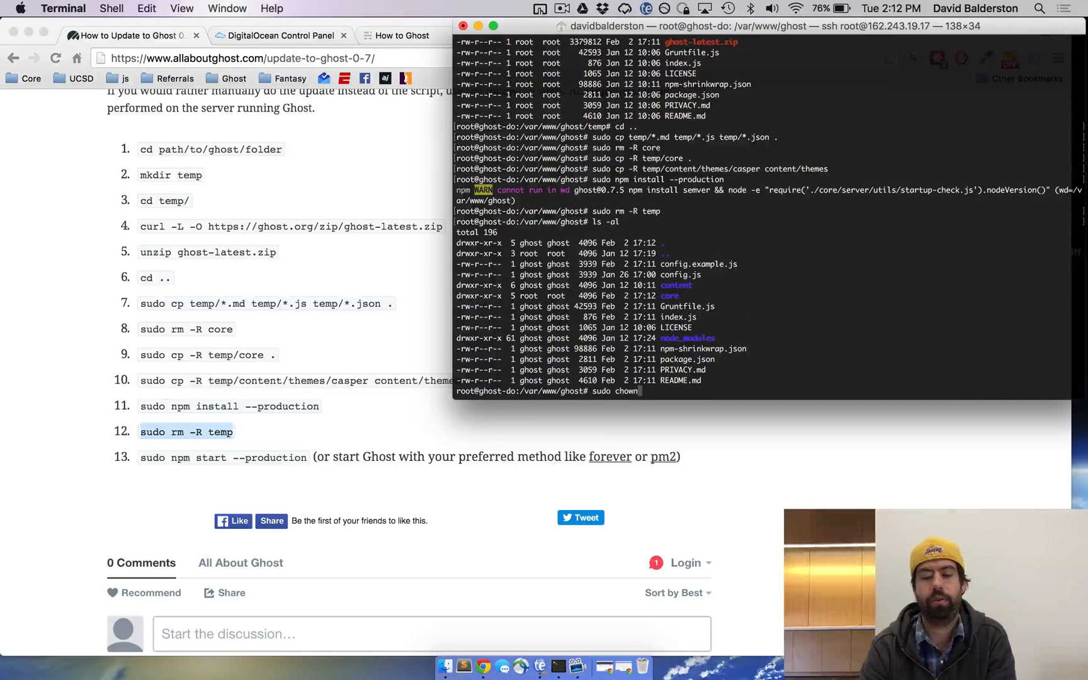
type("-R ghost:ghost ./*")
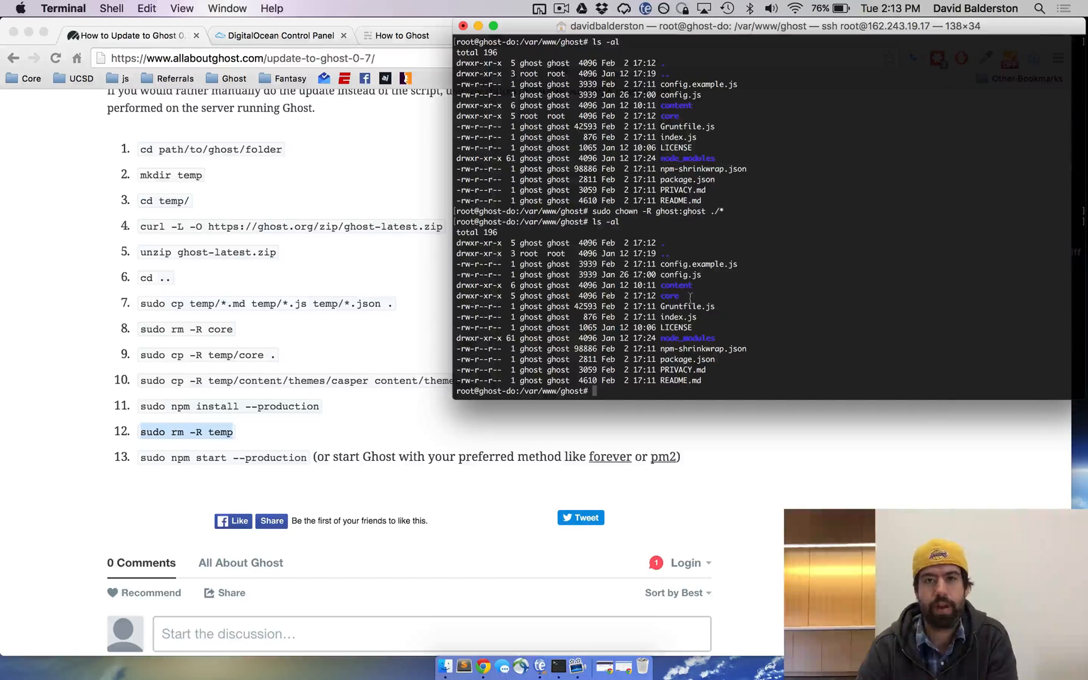
Restart the ghost service so it reports running
type("s")
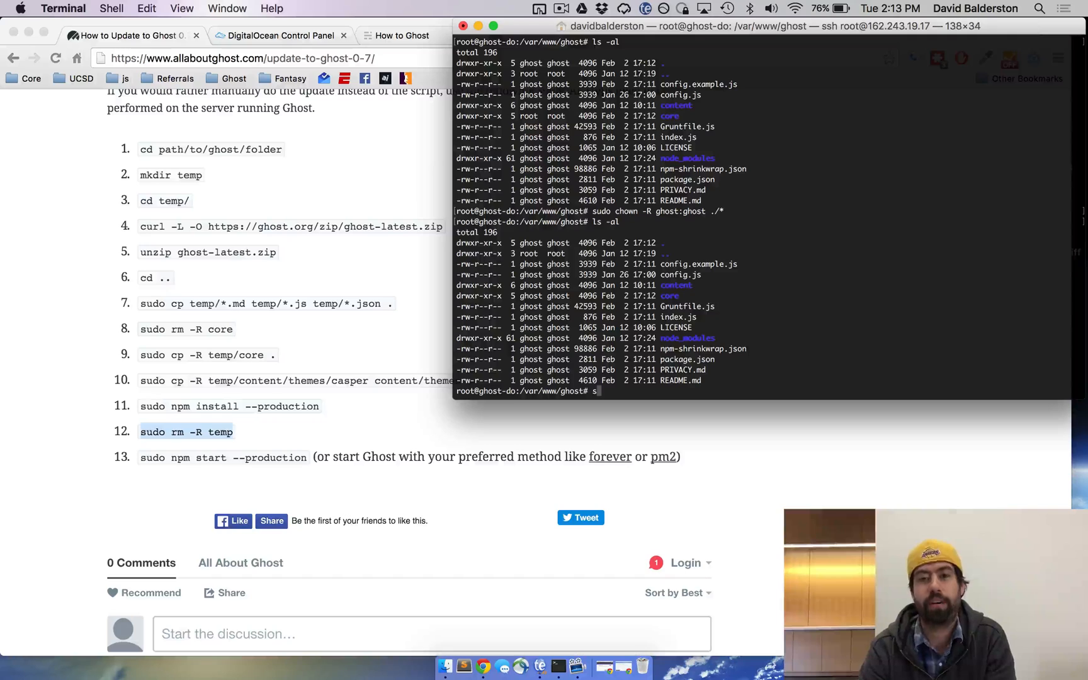
type("eri")
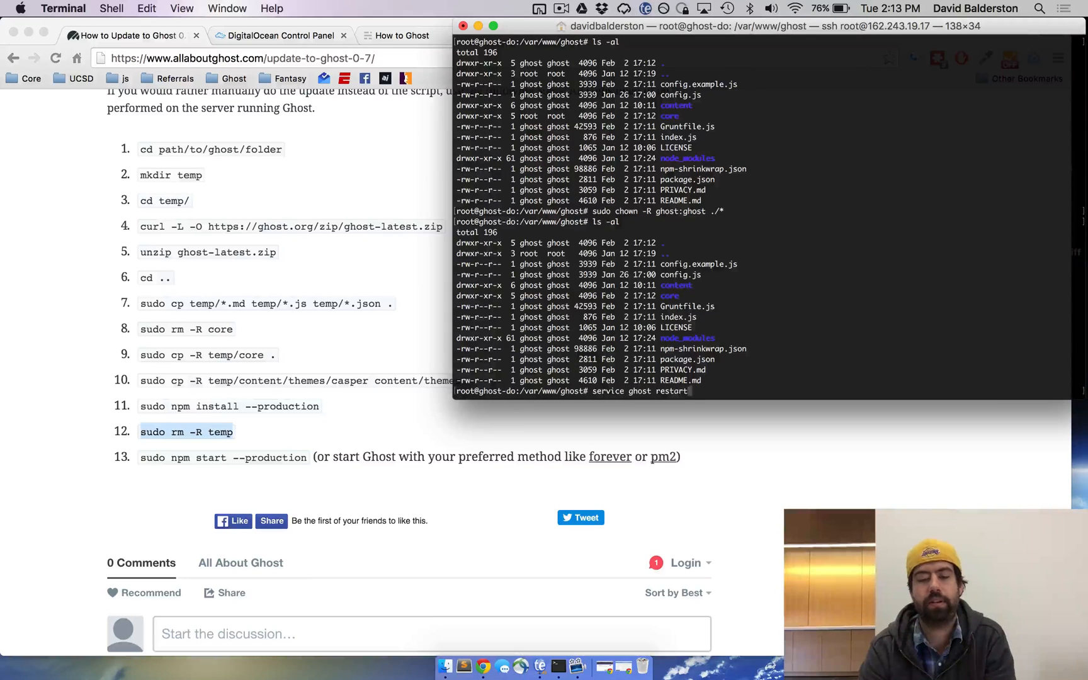
key("enter")
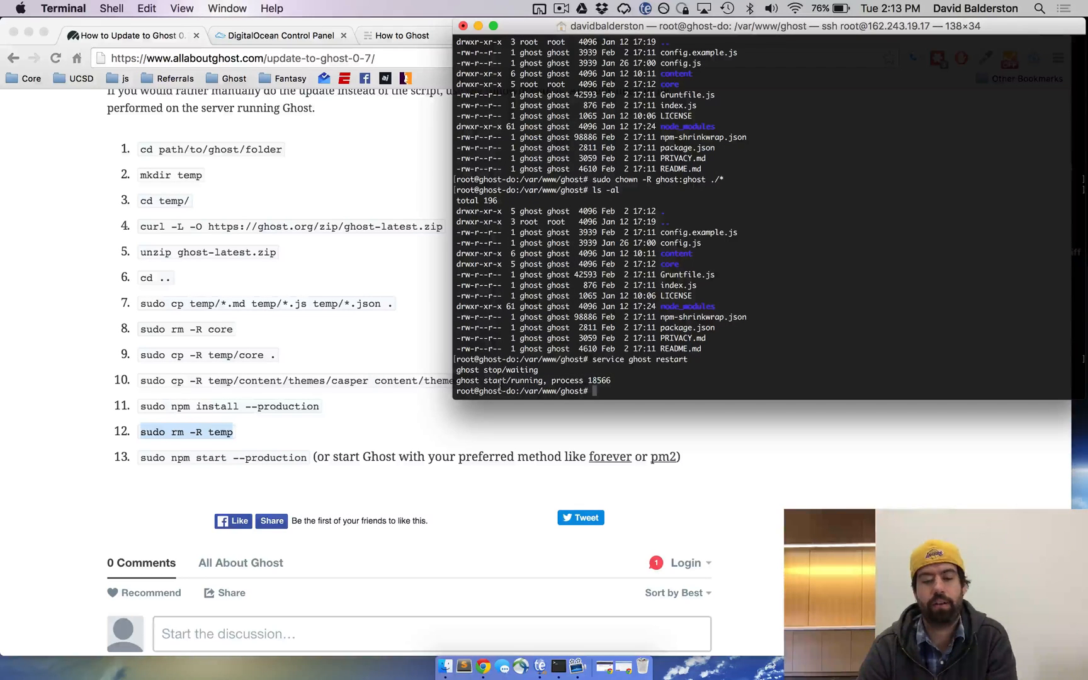
Check the How to Ghost blog loads, then return to the manual update steps tab
left_click(403, 36)
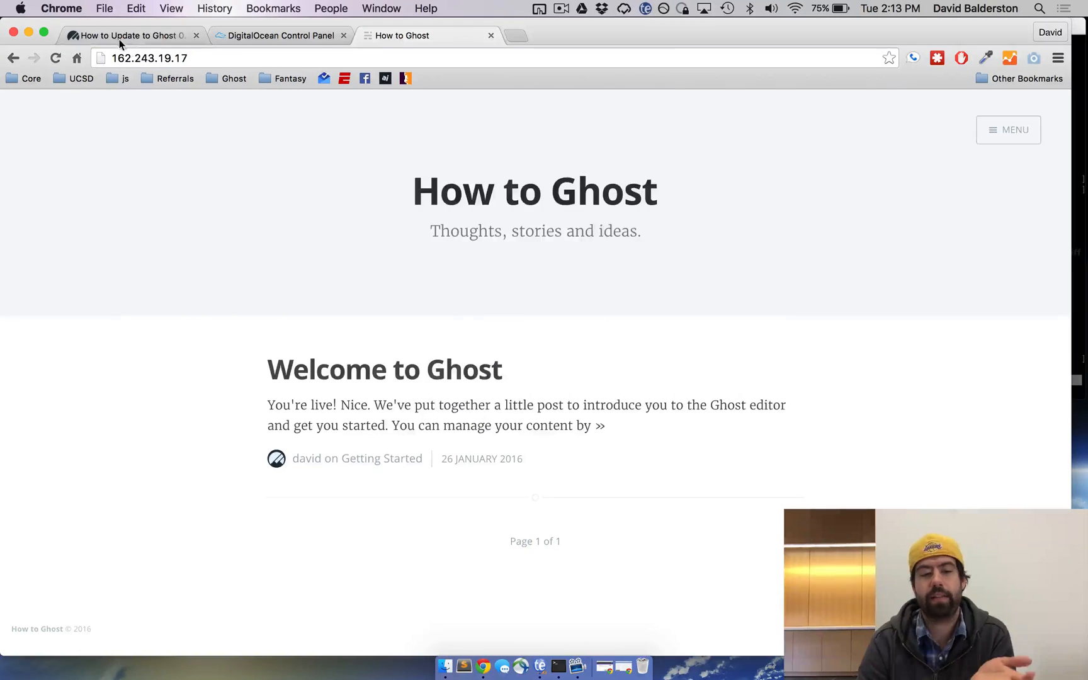
left_click(129, 35)
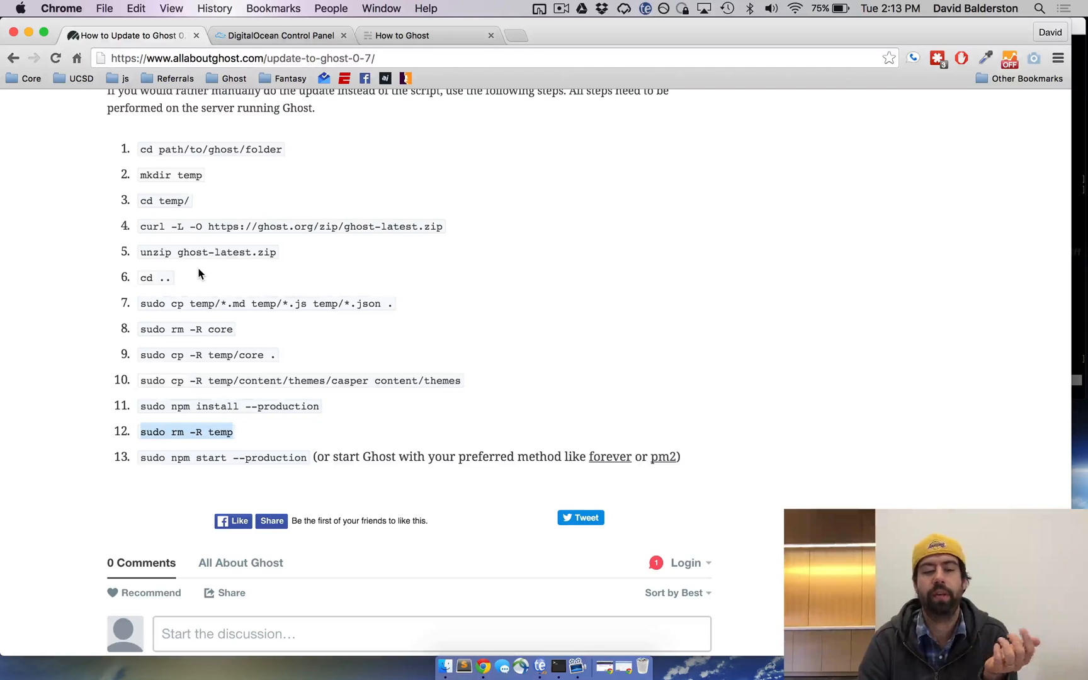
mouse_move(445, 537)
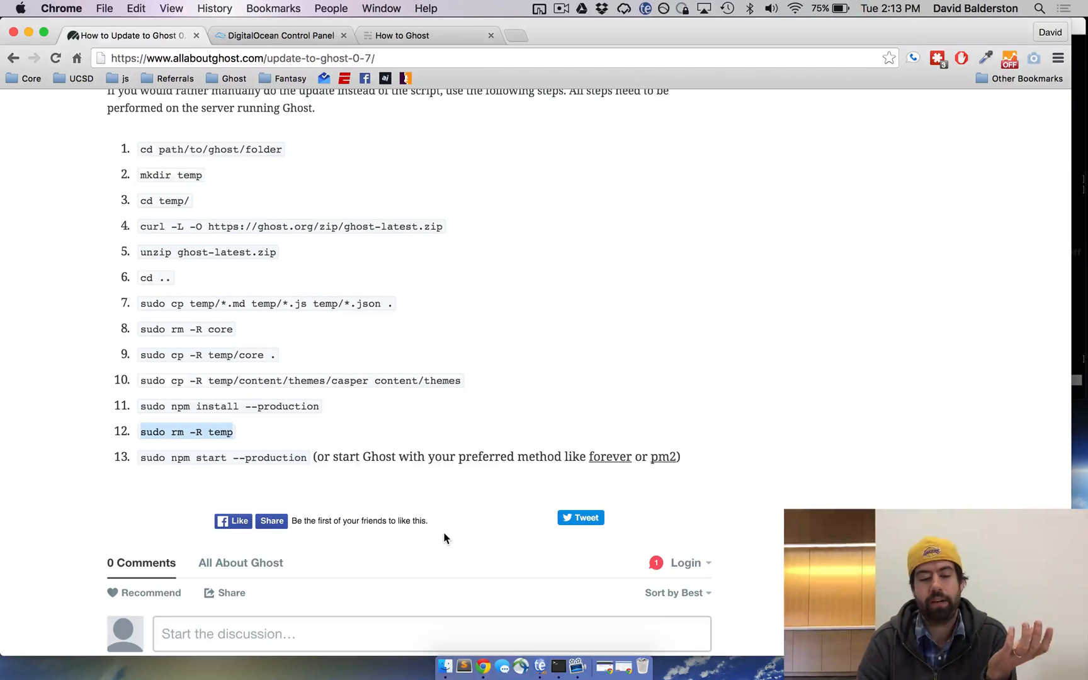
mouse_move(481, 429)
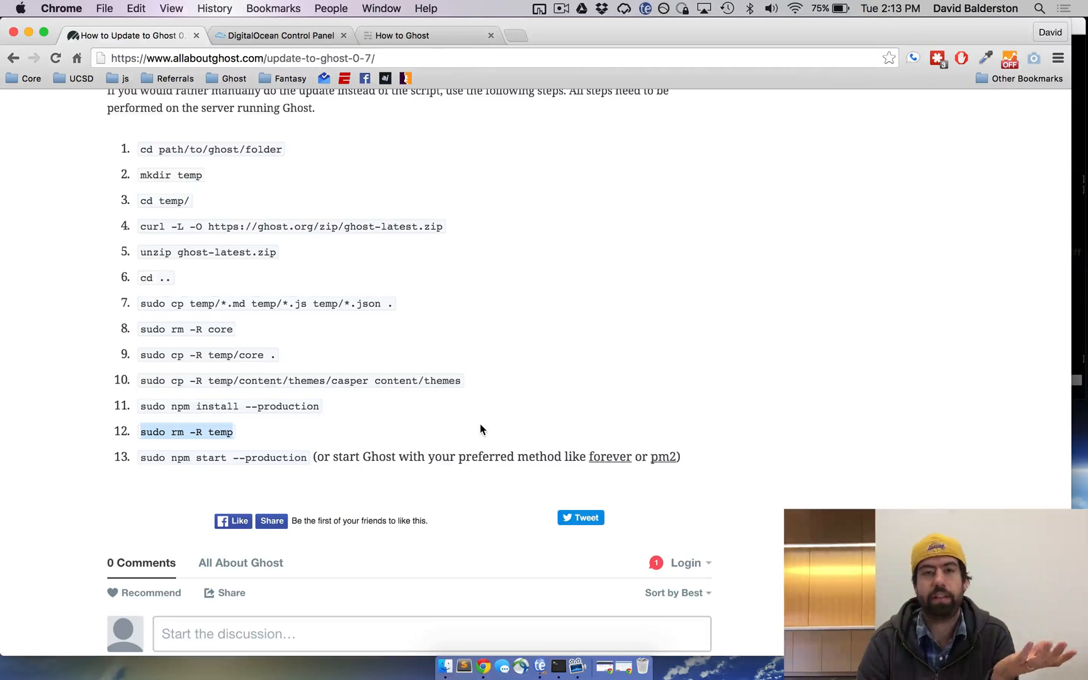